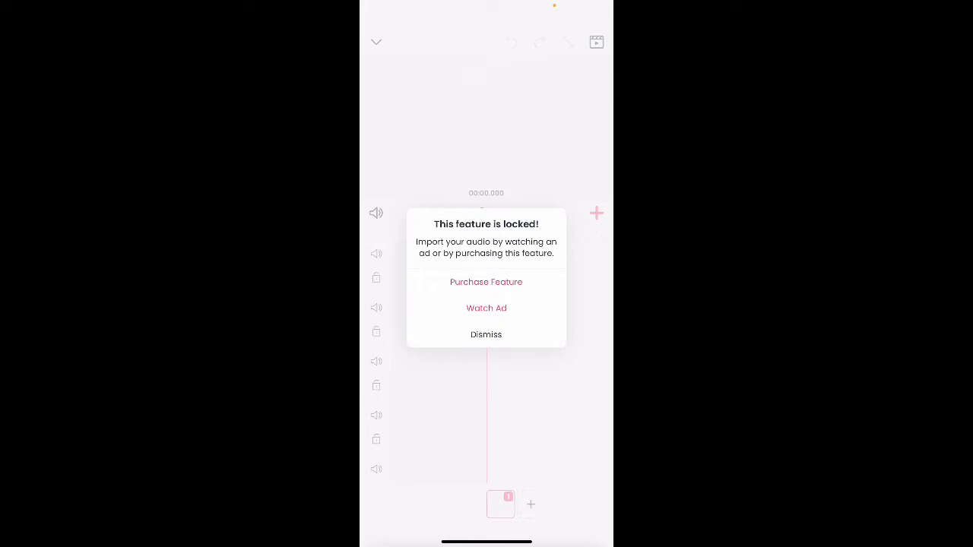
# Watch an ad to unlock audio import, then dismiss the finished ad.
pyautogui.click(487, 307)
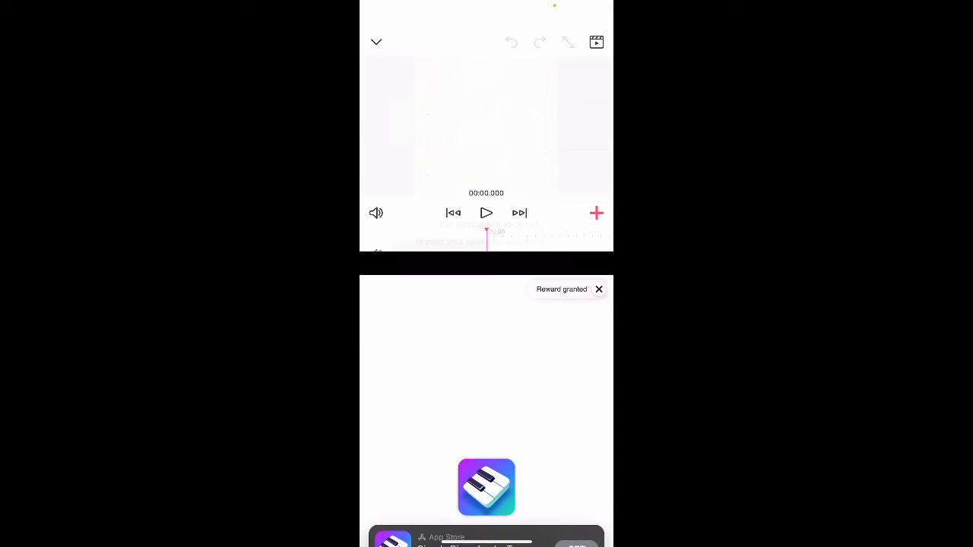
pyautogui.click(596, 213)
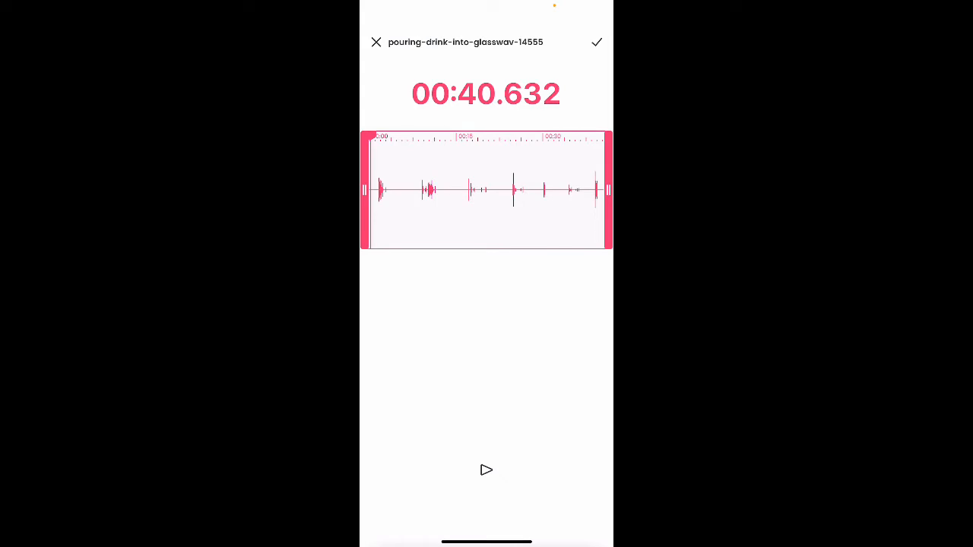
# Preview the pouring clip, trim it to about two seconds and add it to the project.
pyautogui.click(486, 470)
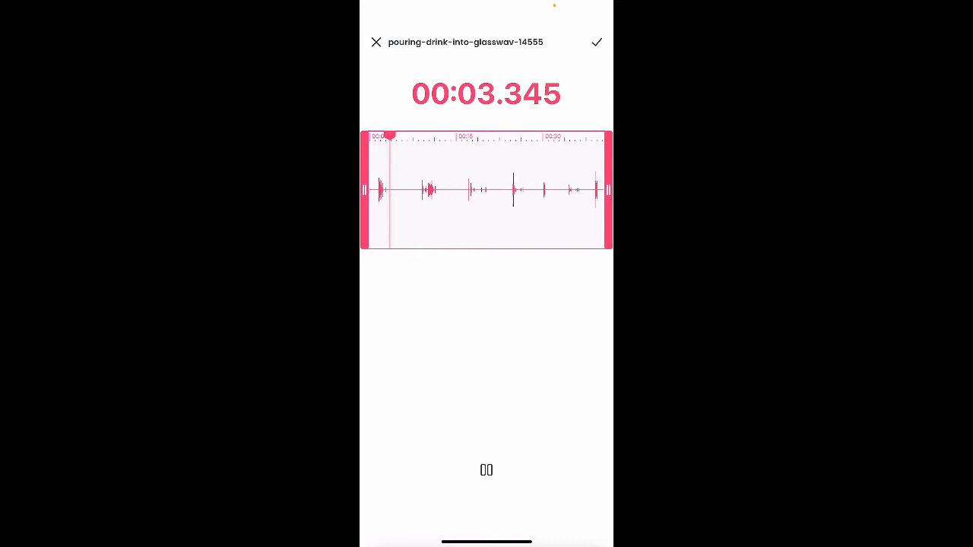
pyautogui.click(486, 469)
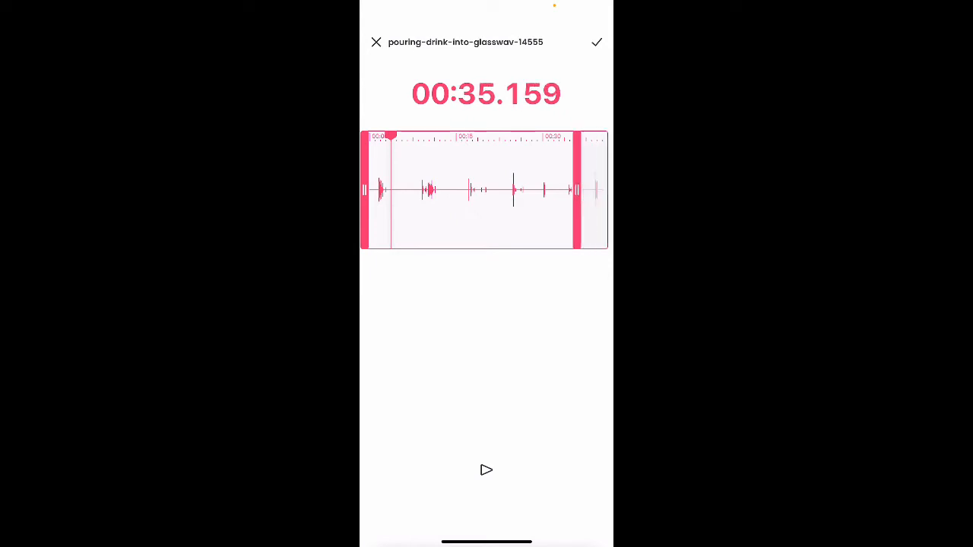
pyautogui.moveTo(575, 190); pyautogui.dragTo(444, 190)
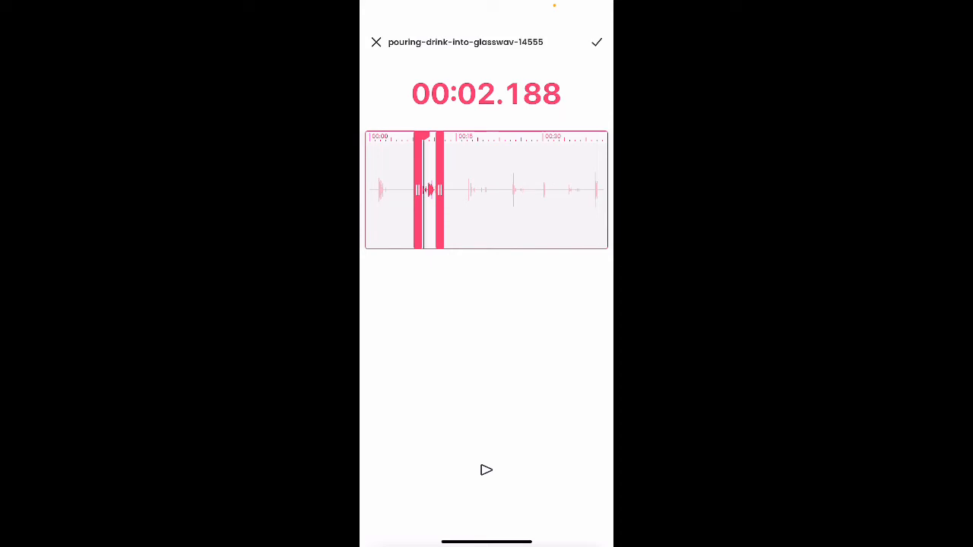
pyautogui.click(595, 43)
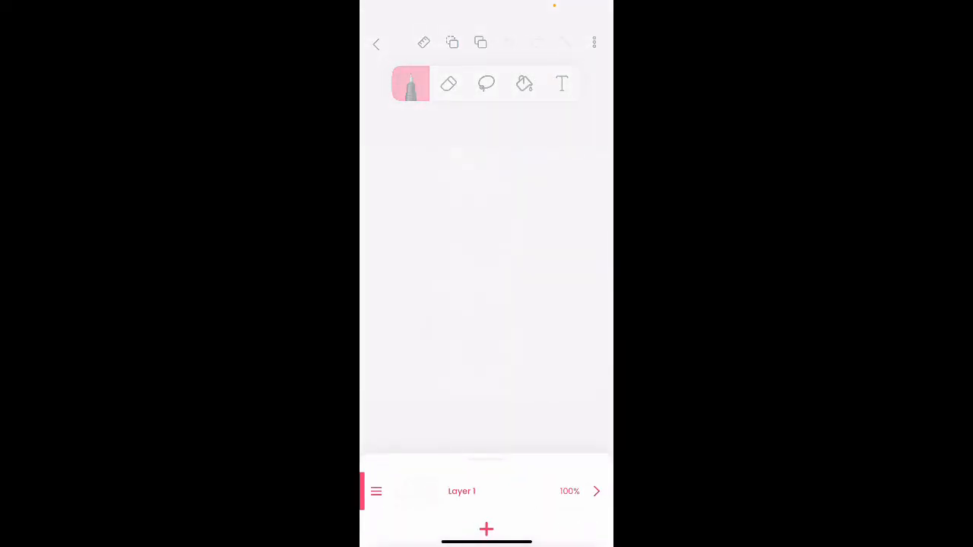
# Rename Layer 1 (typing 'g') and add a second drawing layer.
pyautogui.click(462, 491)
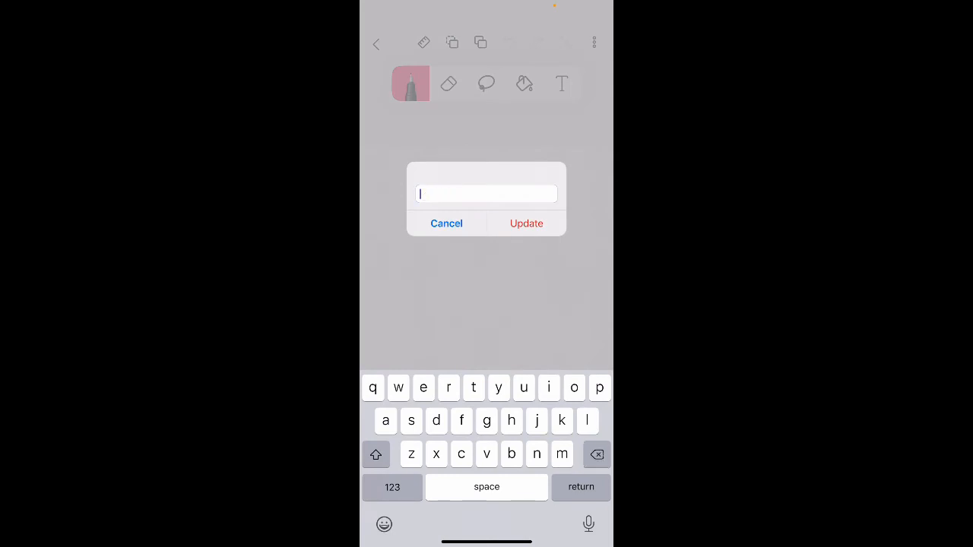
pyautogui.write('g')
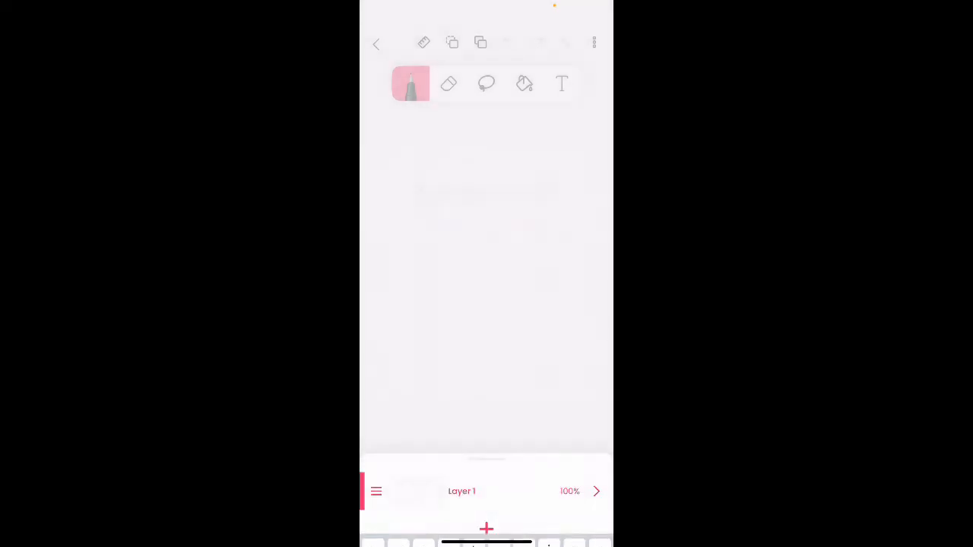
pyautogui.click(487, 529)
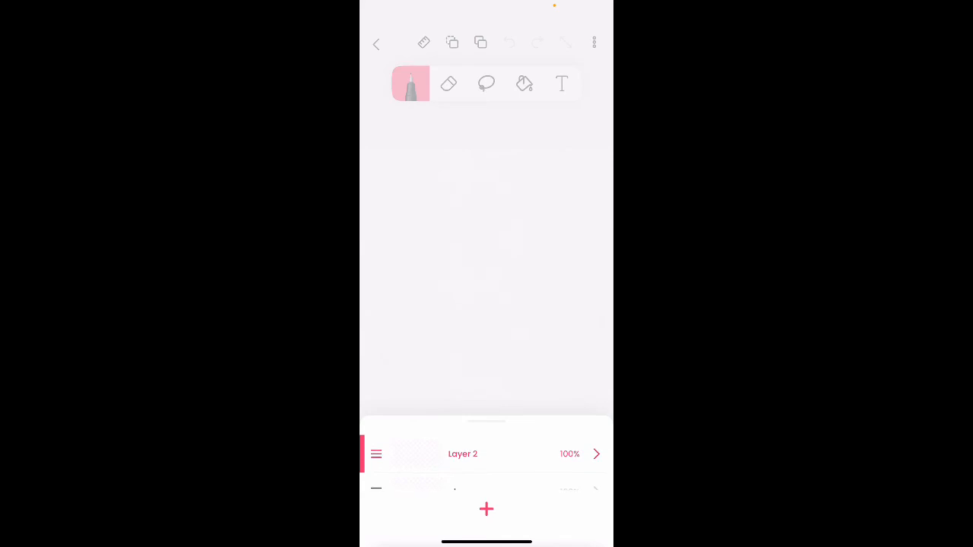
# Rename the new layer to 'water' and confirm with Update.
pyautogui.click(462, 453)
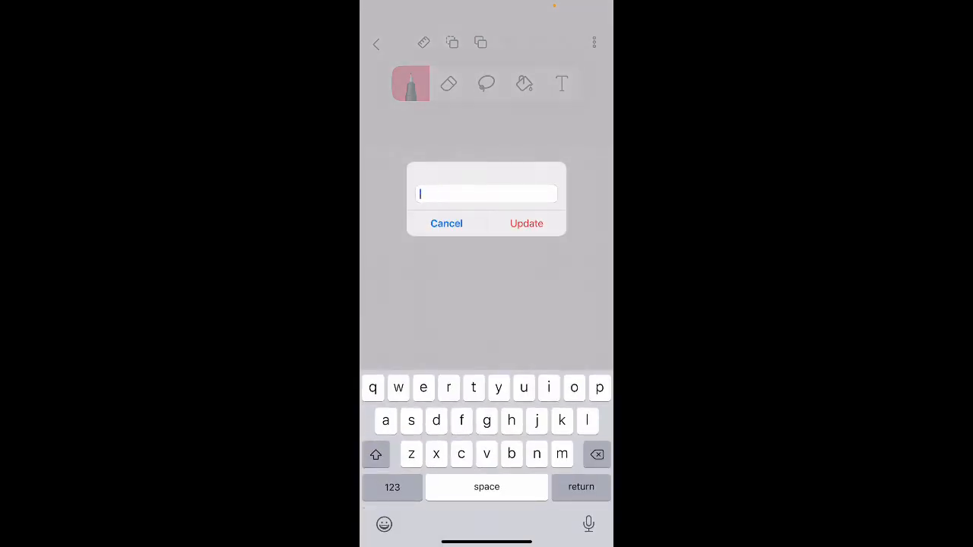
pyautogui.write('water')
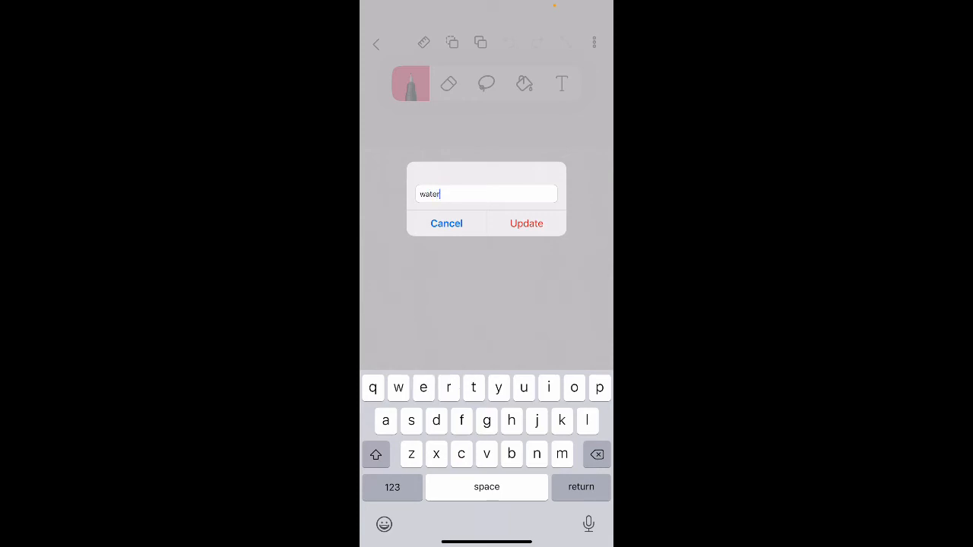
pyautogui.click(526, 222)
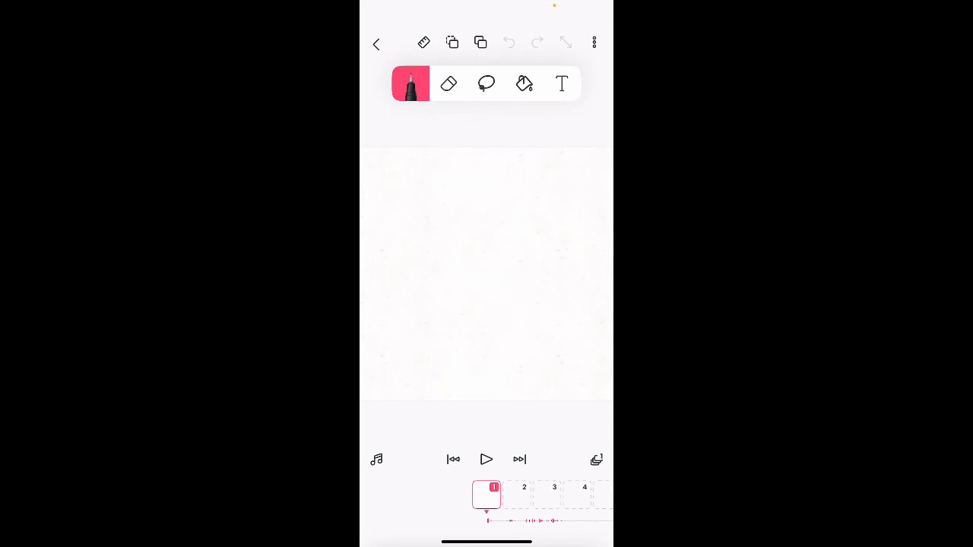
# Draw the glass: oval rim, two tapering sides, flat bottom and a small curve inside the rim.
pyautogui.moveTo(395, 216); pyautogui.dragTo(574, 225)
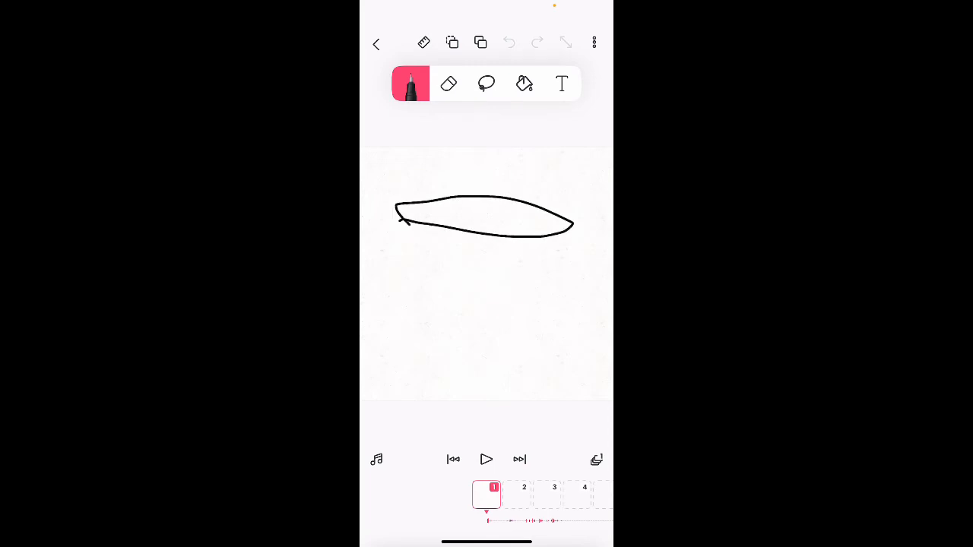
pyautogui.moveTo(398, 220); pyautogui.dragTo(422, 352)
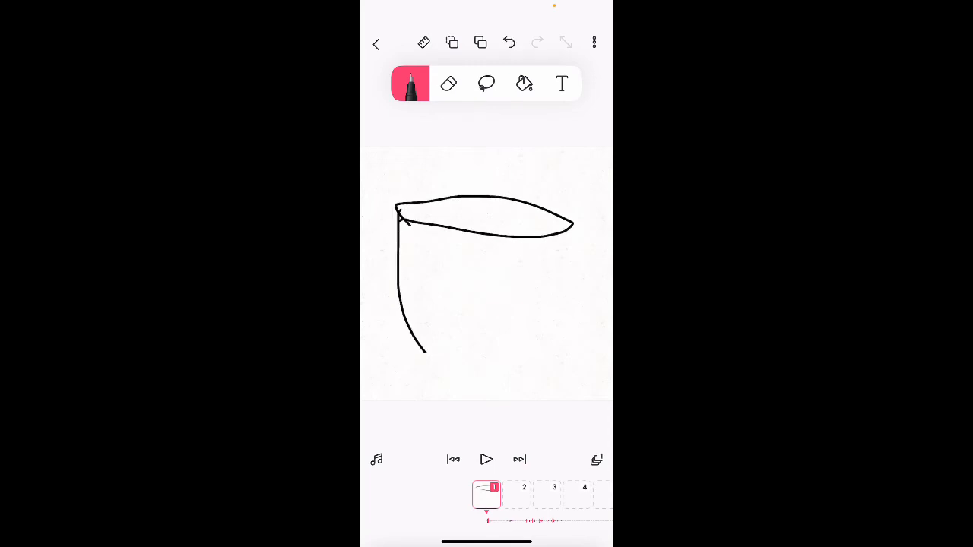
pyautogui.moveTo(562, 228); pyautogui.dragTo(422, 362)
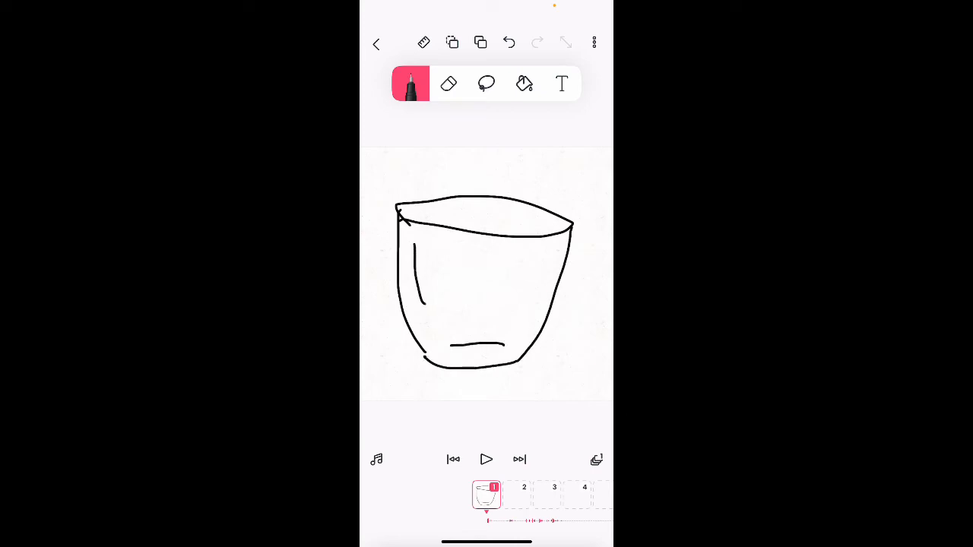
pyautogui.moveTo(494, 216); pyautogui.dragTo(524, 213)
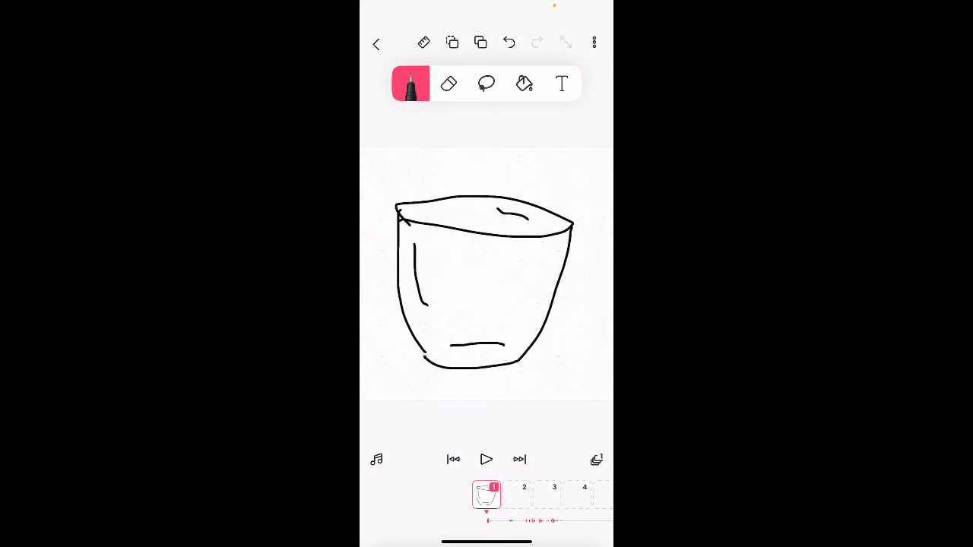
pyautogui.click(486, 496)
pyautogui.write('water')
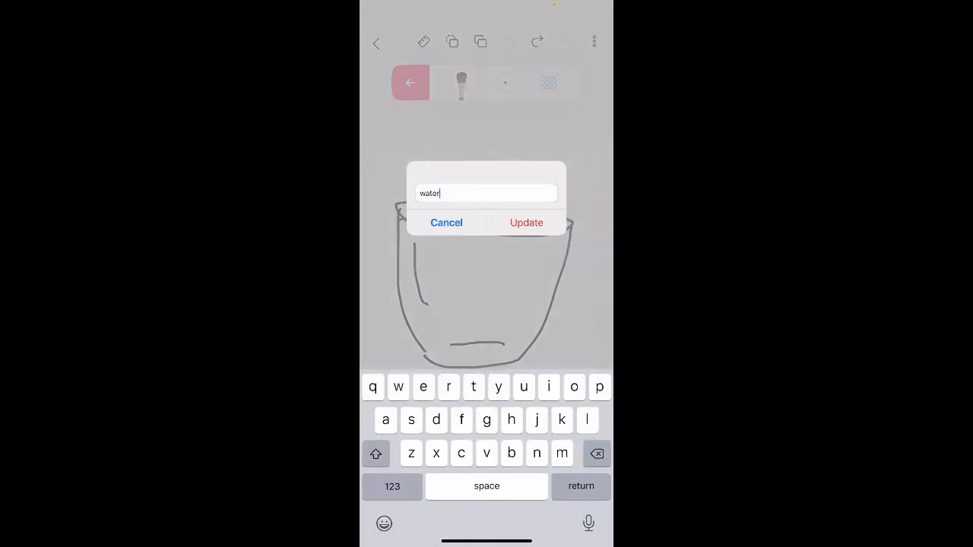
# Confirm the layer name 'water' so the list shows glass and water.
pyautogui.click(526, 222)
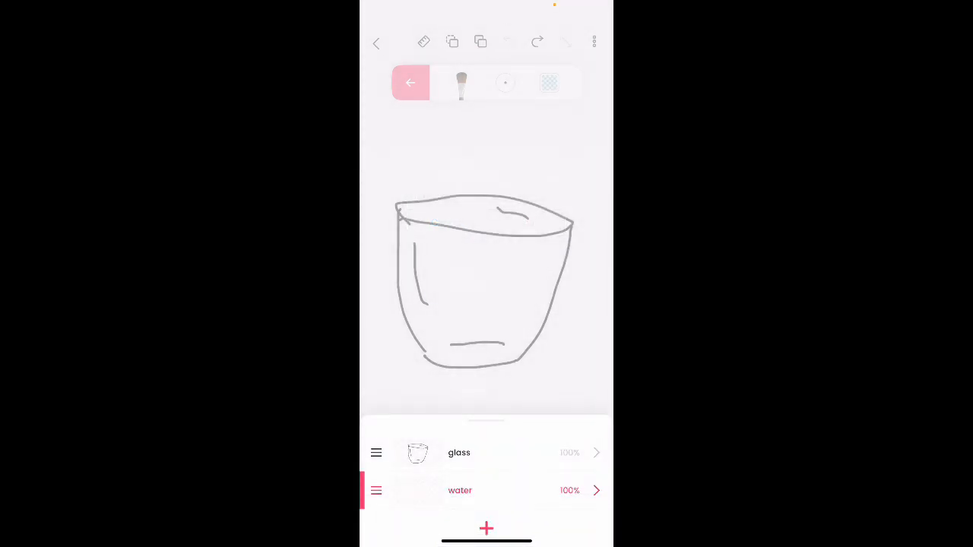